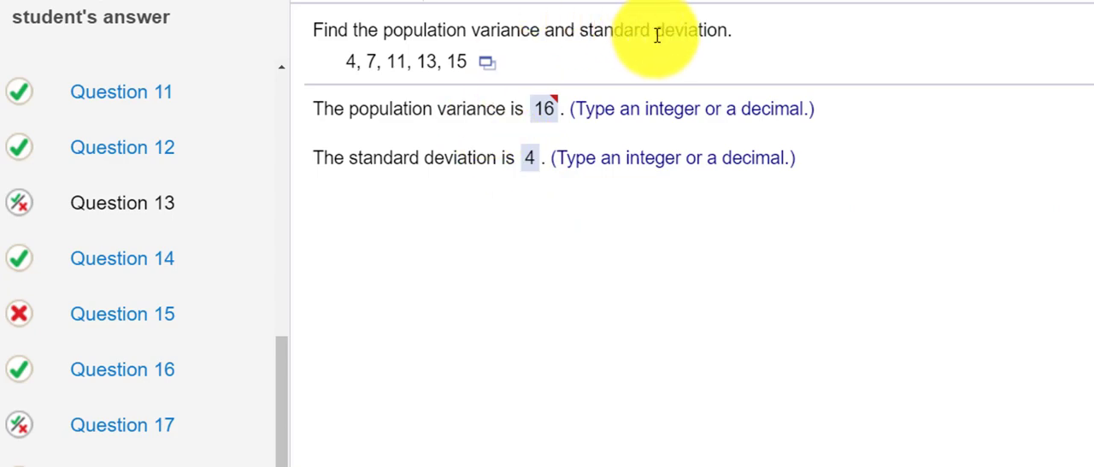
{"action": "mouse_move", "coordinate": [487, 63]}
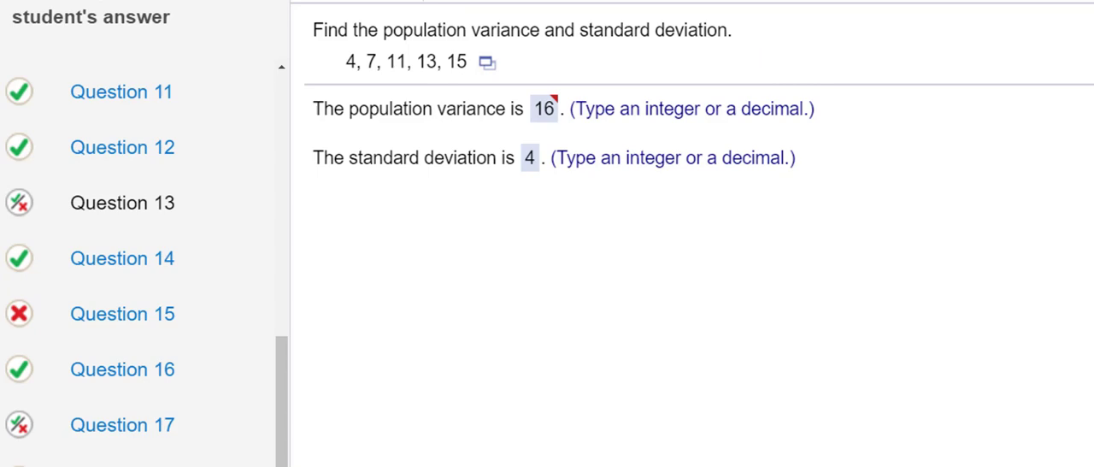
{"action": "mouse_move", "coordinate": [487, 63]}
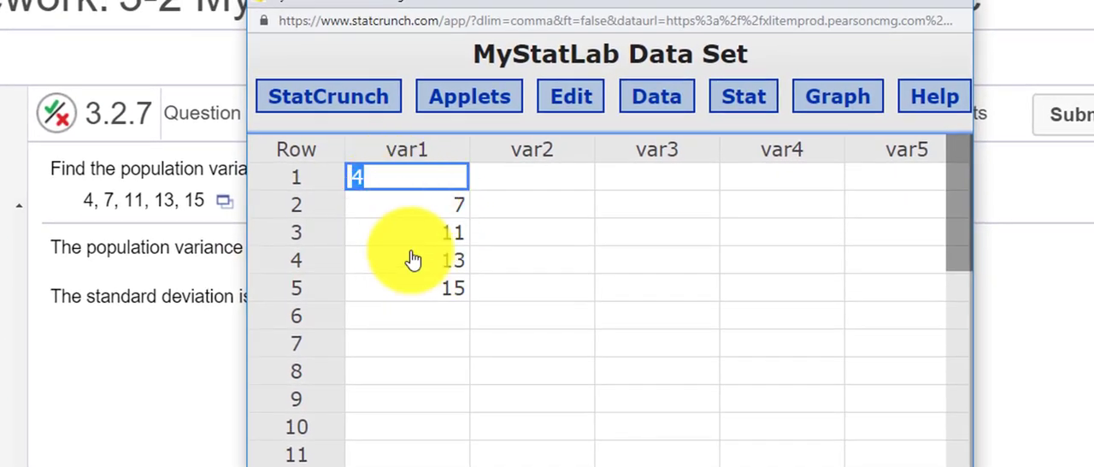
{"action": "mouse_move", "coordinate": [692, 158]}
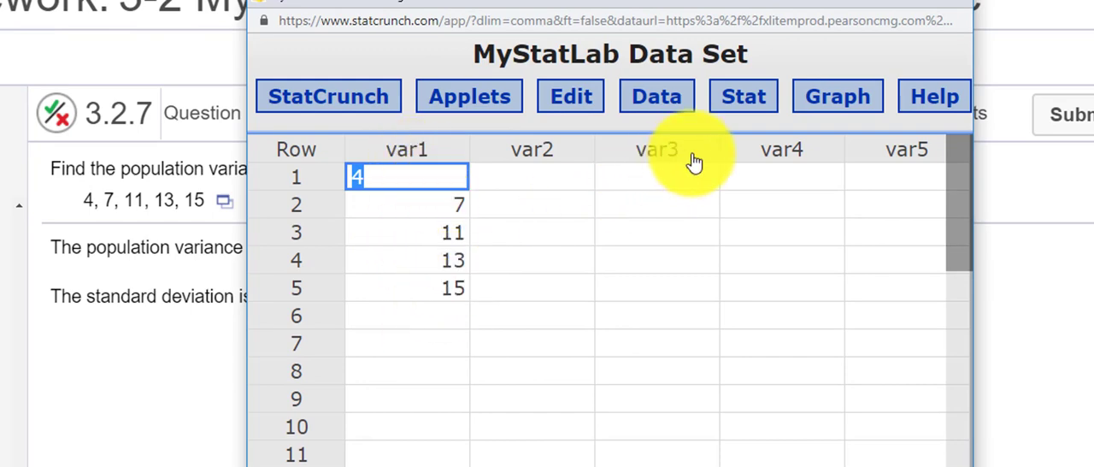
Open the Stat menu's Summary Stats options for the var1 data.
{"action": "left_click", "coordinate": [742, 96]}
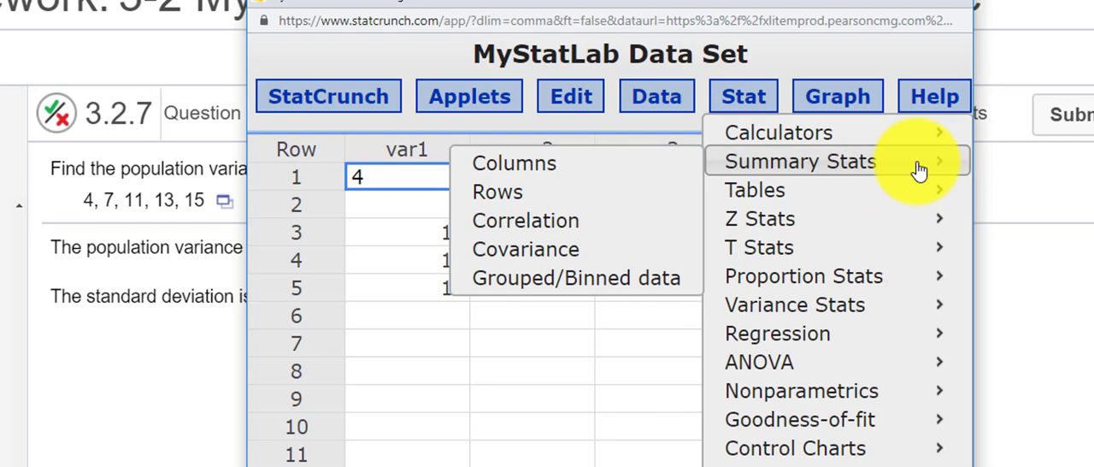
{"action": "mouse_move", "coordinate": [514, 163]}
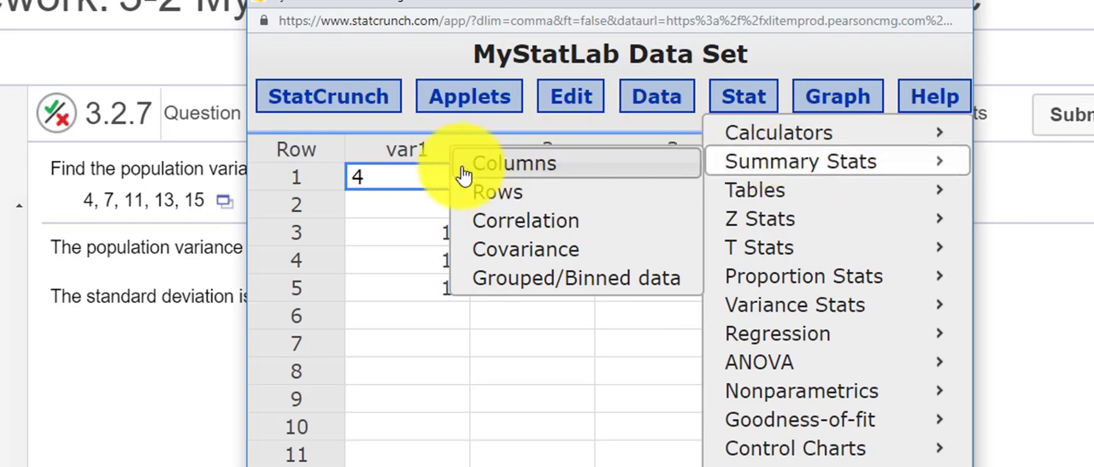
Choose Summary Stats > Columns and scroll to the statistics list for var1.
{"action": "left_click", "coordinate": [799, 161]}
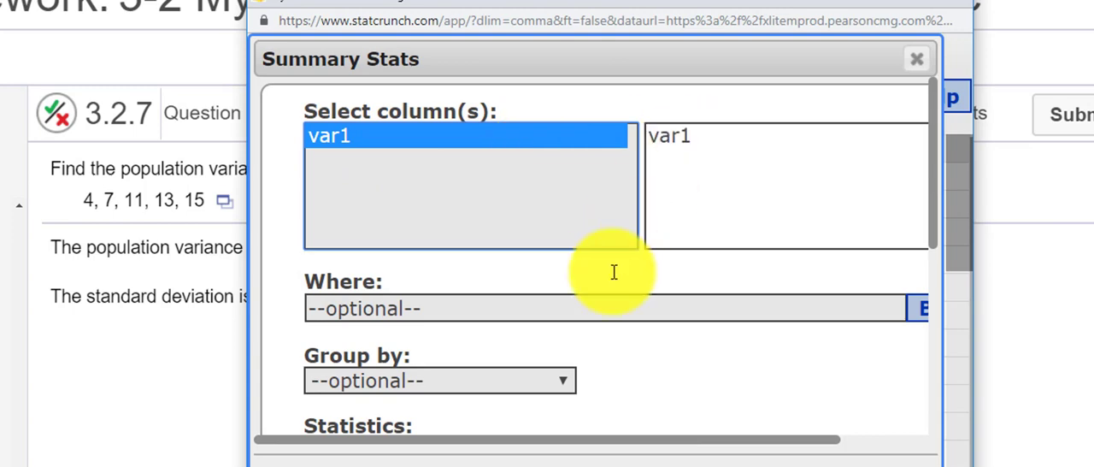
{"action": "scroll", "scroll_direction": "down", "scroll_amount": 3}
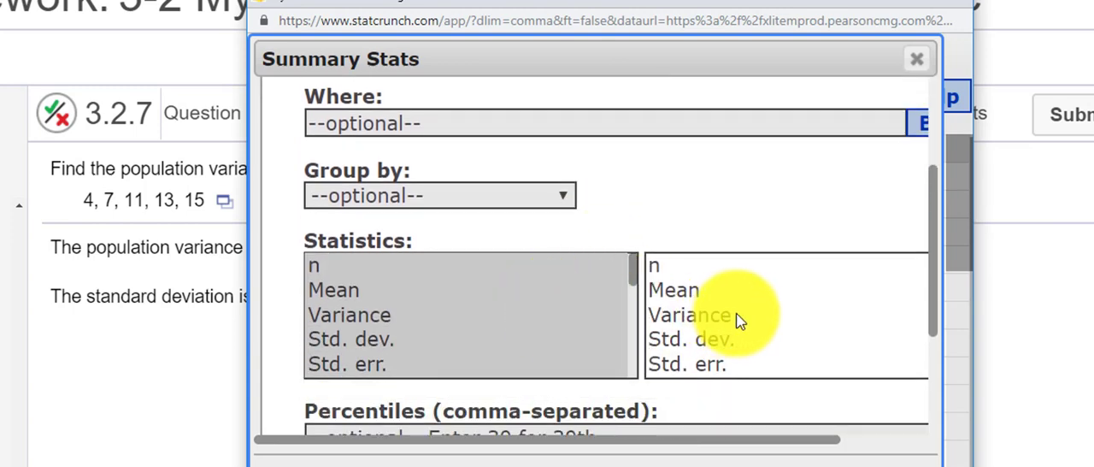
{"action": "mouse_move", "coordinate": [785, 323]}
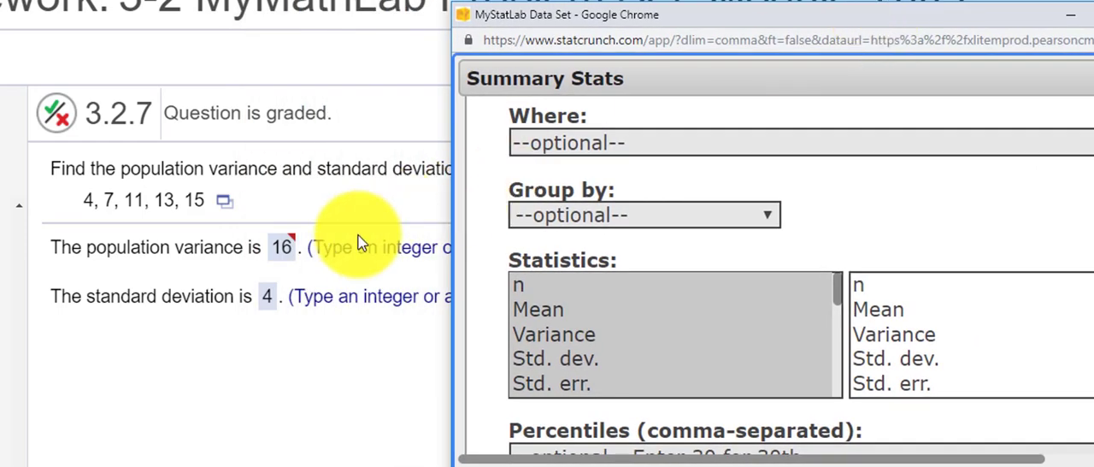
{"action": "mouse_move", "coordinate": [1086, 120]}
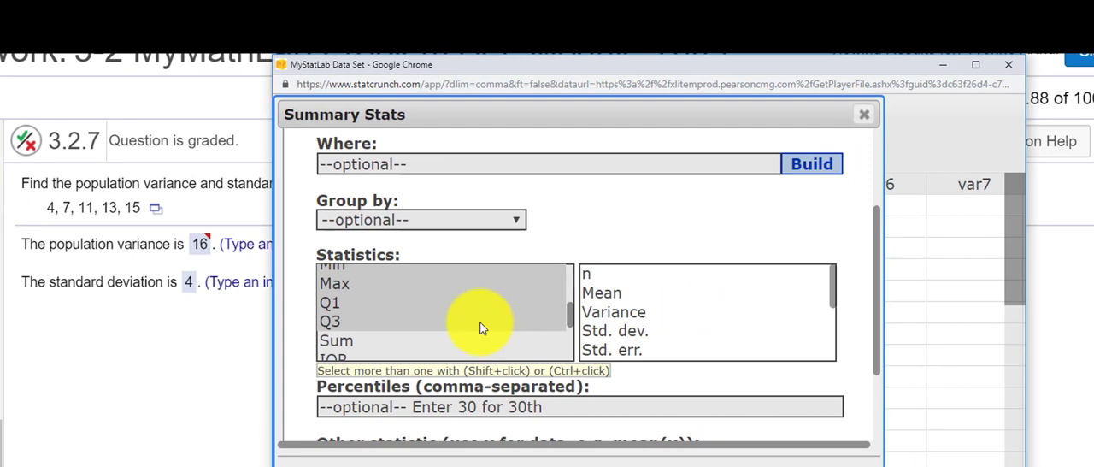
Add Unadj. variance to var1's statistics, giving variance 20 and unadjusted variance 16.
{"action": "scroll", "scroll_direction": "down", "scroll_amount": 3}
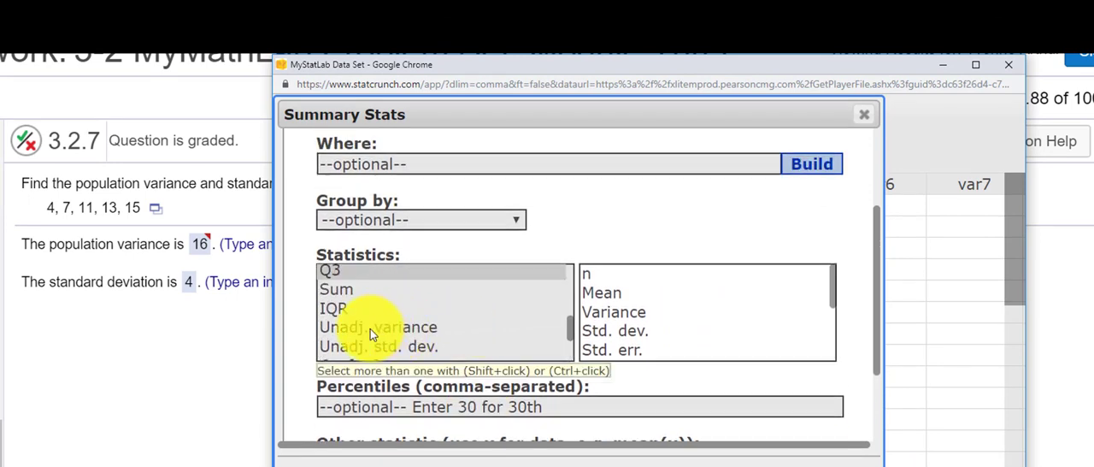
{"action": "left_click", "coordinate": [378, 326]}
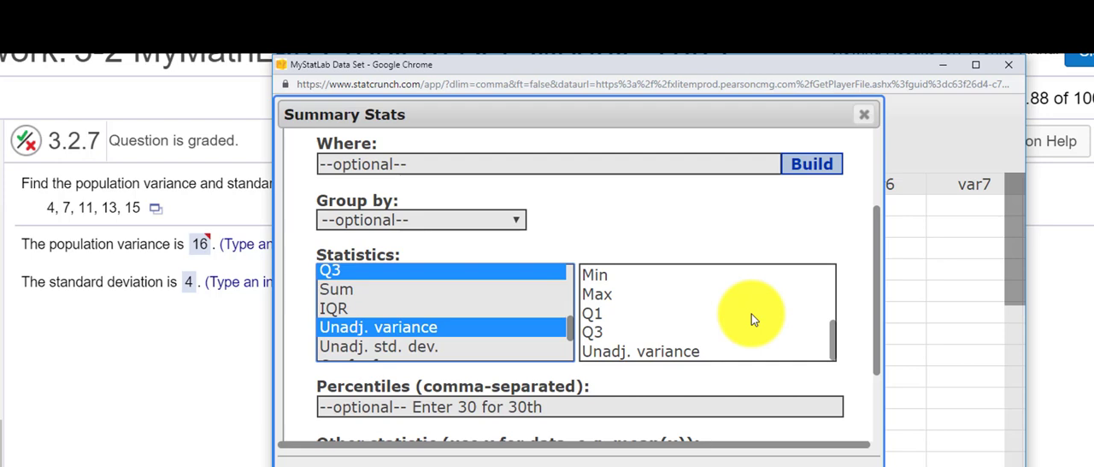
{"action": "mouse_move", "coordinate": [598, 359]}
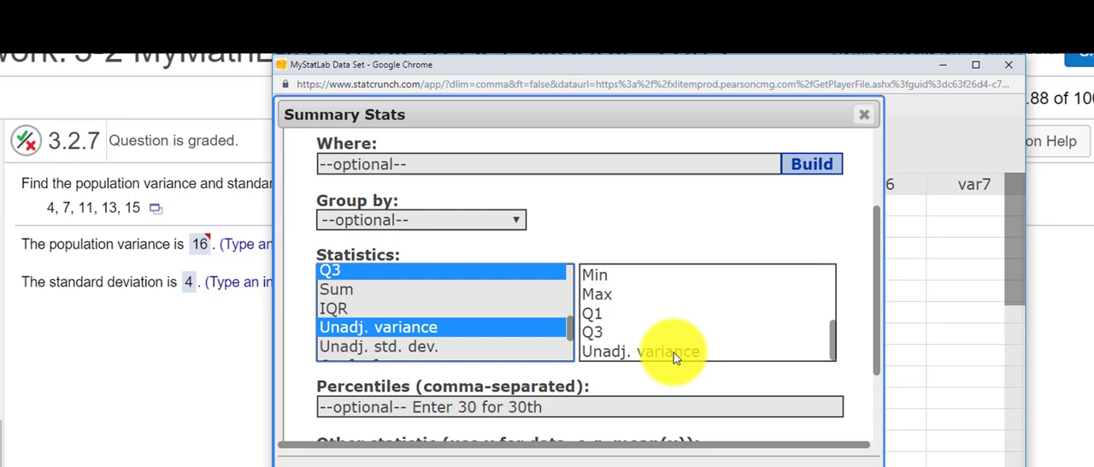
{"action": "scroll", "scroll_direction": "down", "scroll_amount": 3}
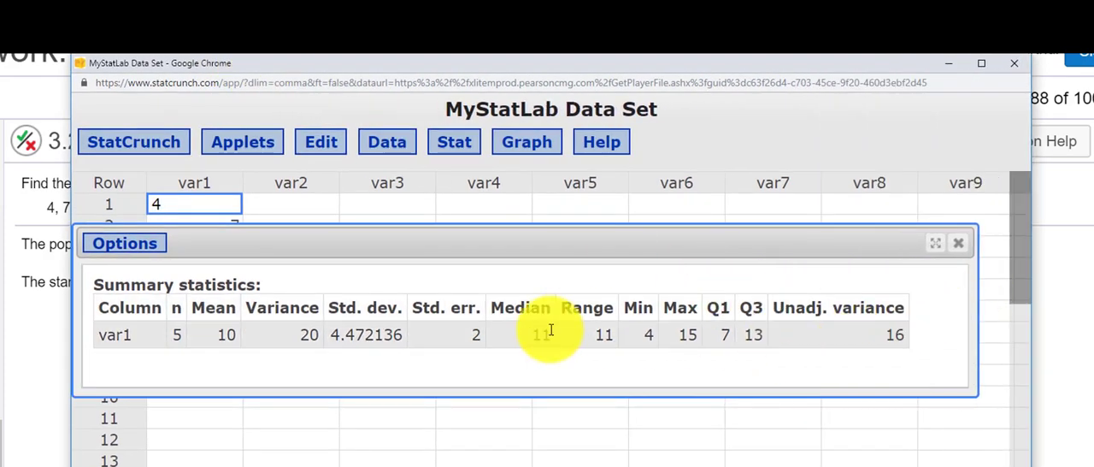
{"action": "mouse_move", "coordinate": [320, 323]}
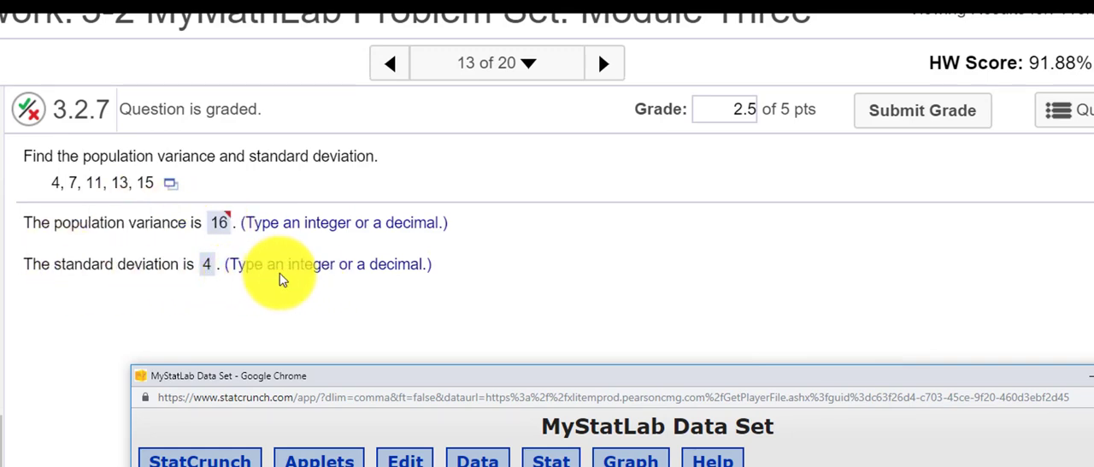
{"action": "mouse_move", "coordinate": [299, 285]}
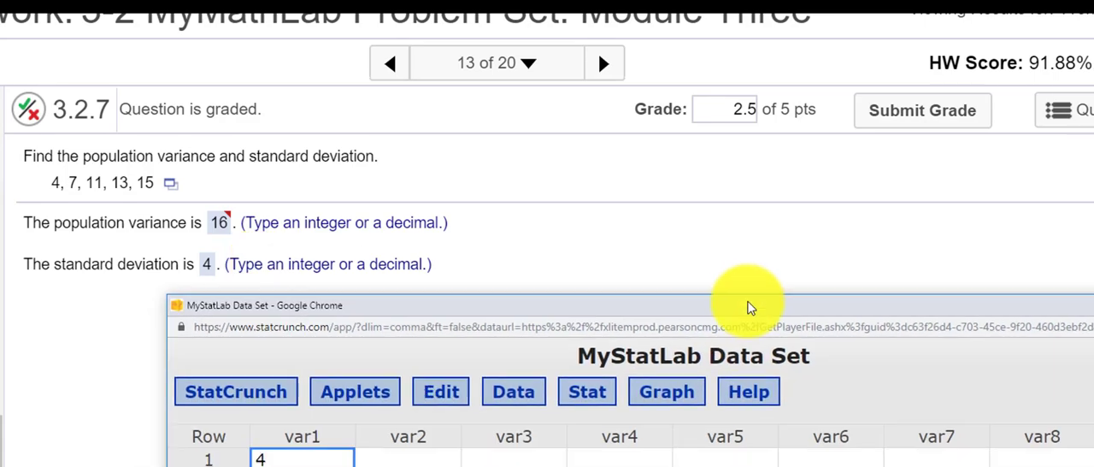
Drag the StatCrunch results window up beside the MyMathLab answers 16 and 4.
{"action": "left_click_drag", "start_coordinate": [748, 306], "coordinate": [859, 44]}
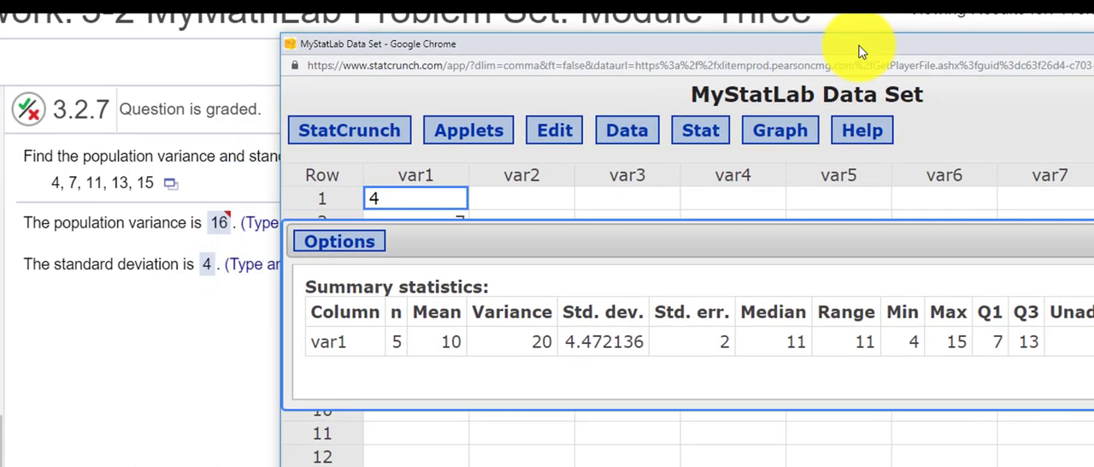
{"action": "mouse_move", "coordinate": [252, 303]}
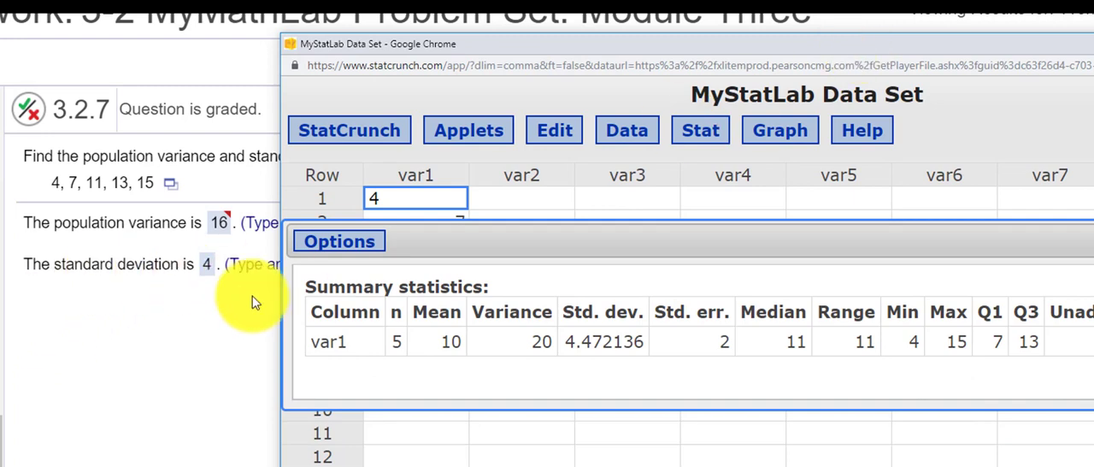